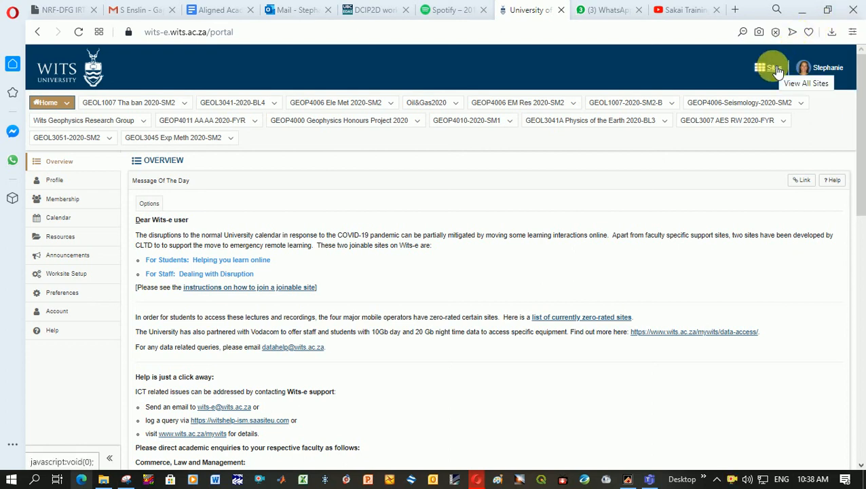
Go to Sites and start creating a new site to reach the Create Site page
click(771, 67)
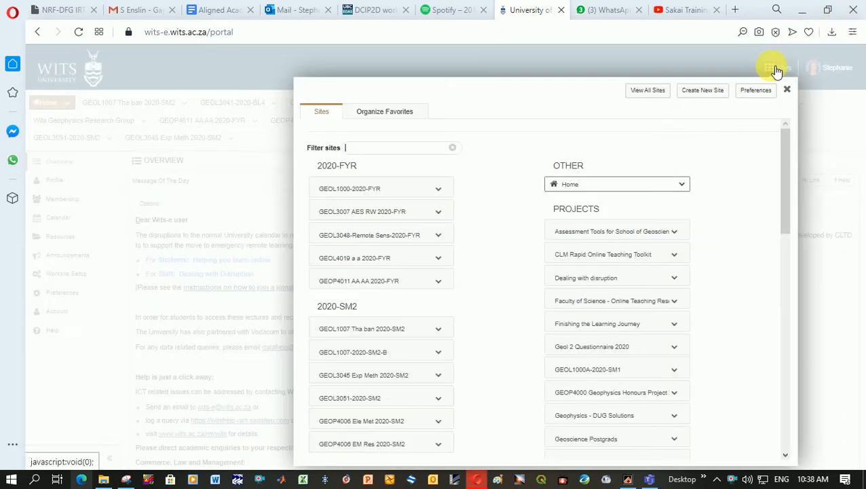
click(384, 112)
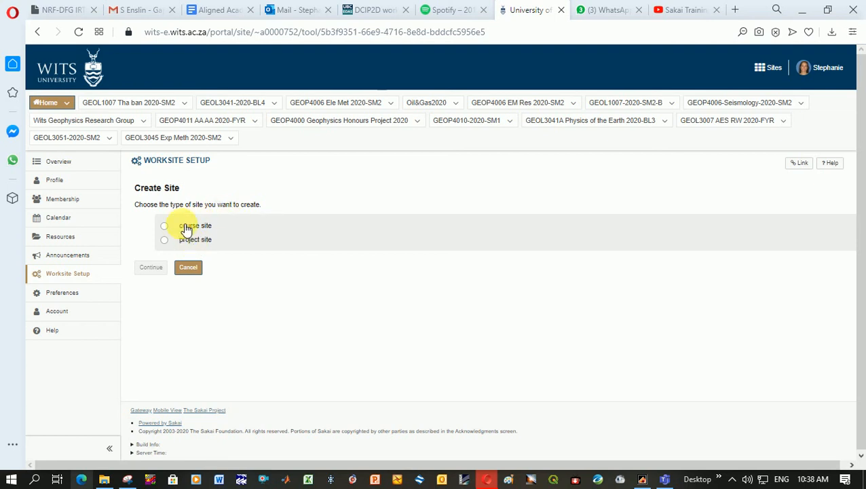
Choose a course site with academic term 2020-SM2 on the Create Site page
click(165, 225)
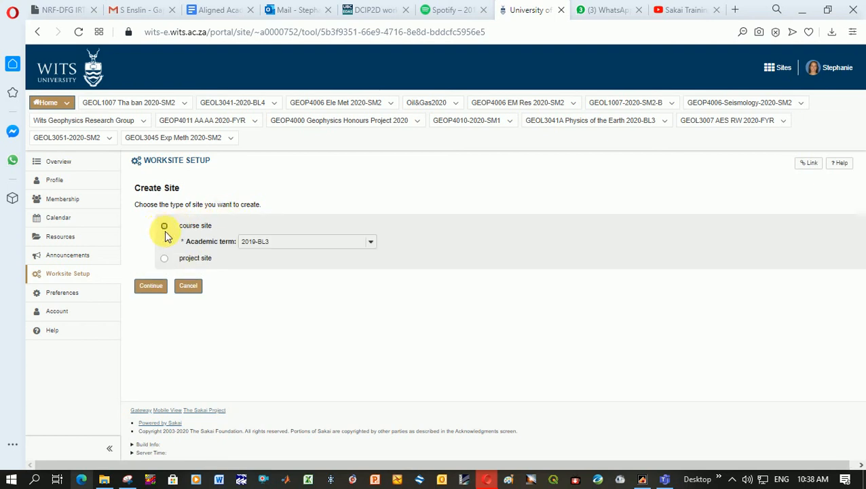
click(307, 241)
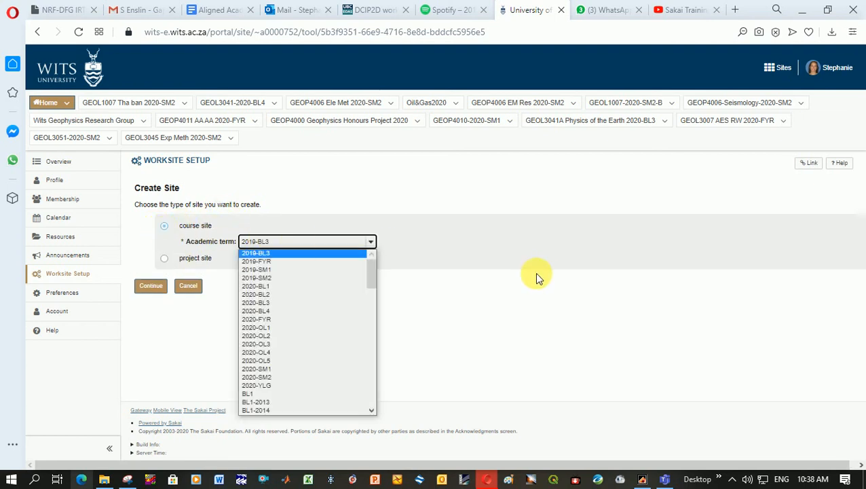
scroll(down, 3)
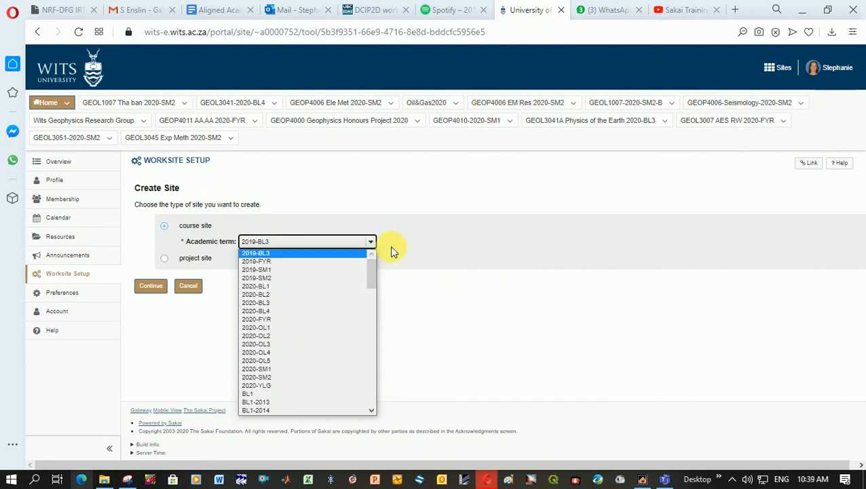
mouse_move(285, 320)
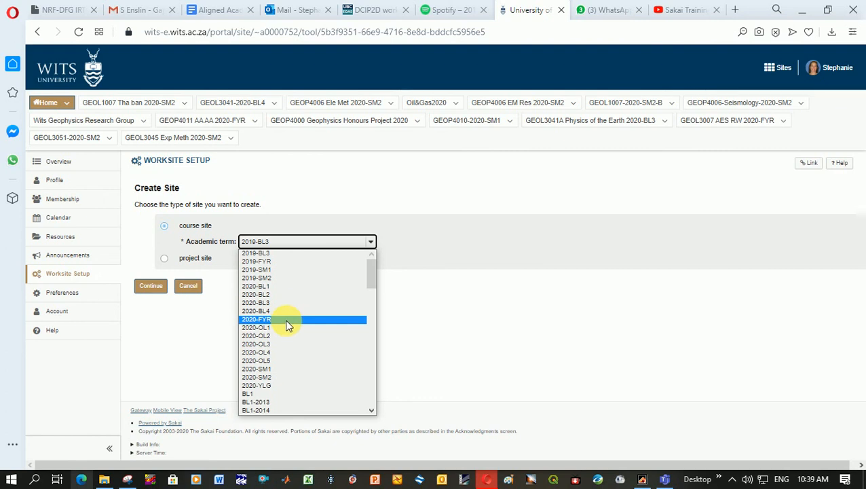
mouse_move(265, 302)
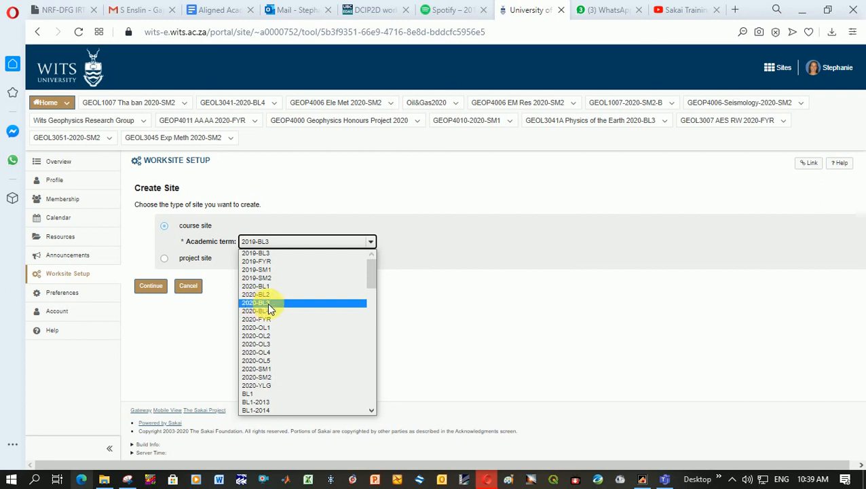
mouse_move(269, 311)
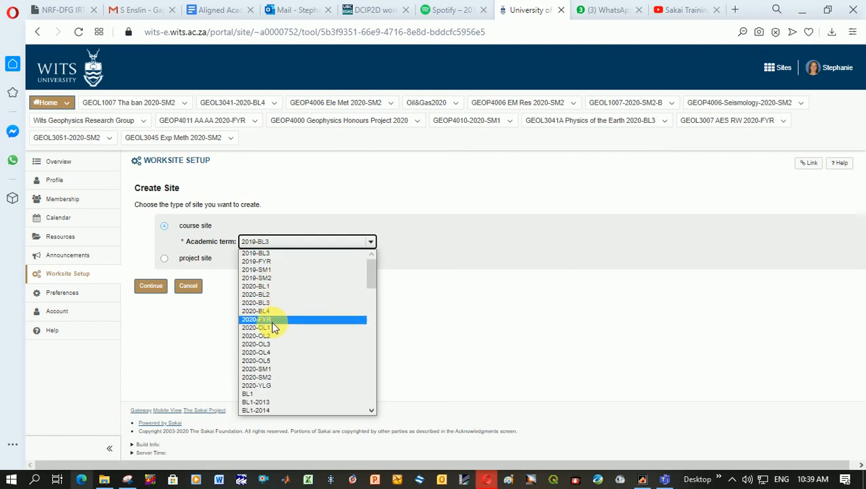
mouse_move(285, 360)
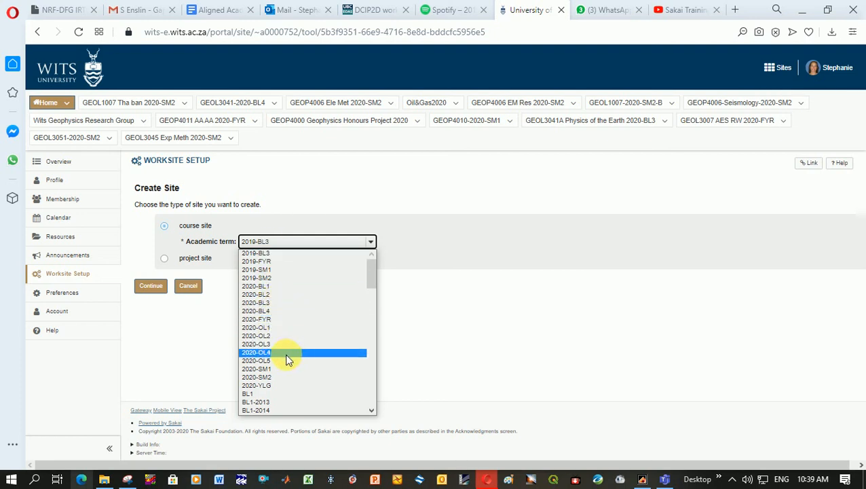
mouse_move(283, 320)
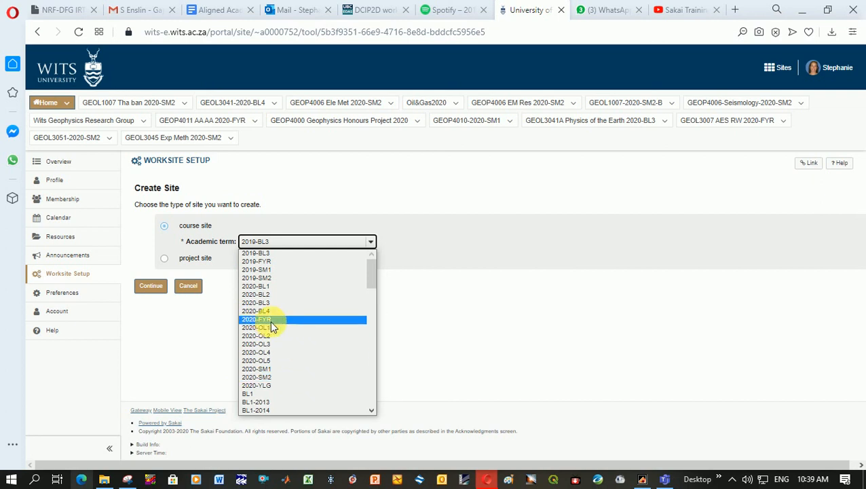
mouse_move(269, 377)
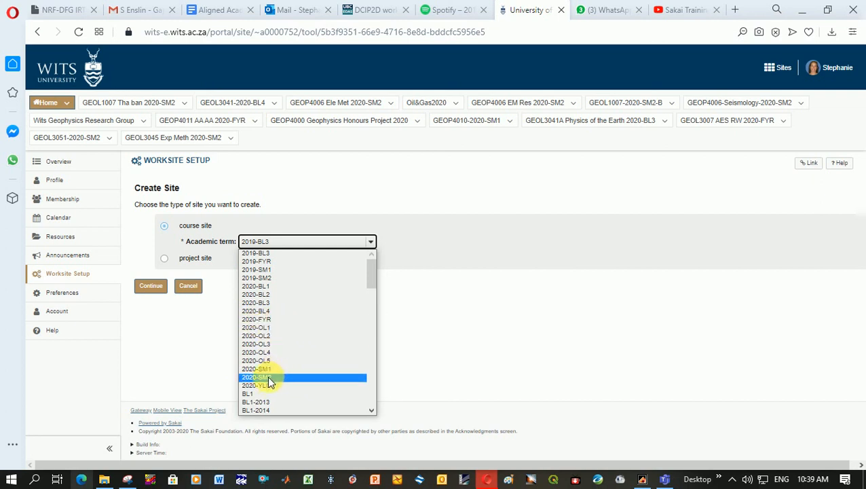
click(257, 377)
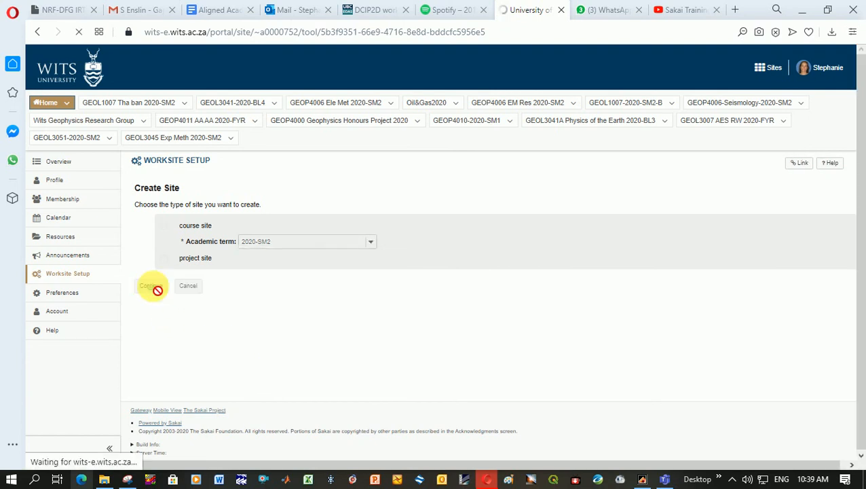
Continue to Course/Section Information for 2020-SM2 and inspect the empty Subject list
click(147, 285)
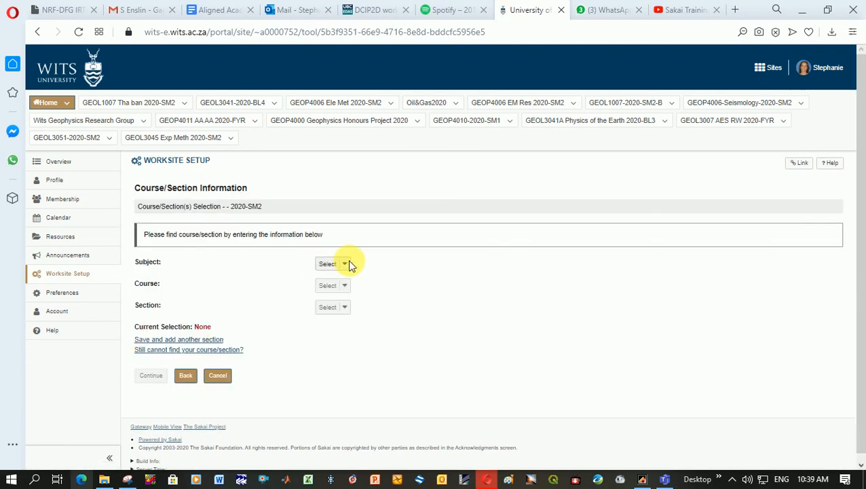
click(331, 263)
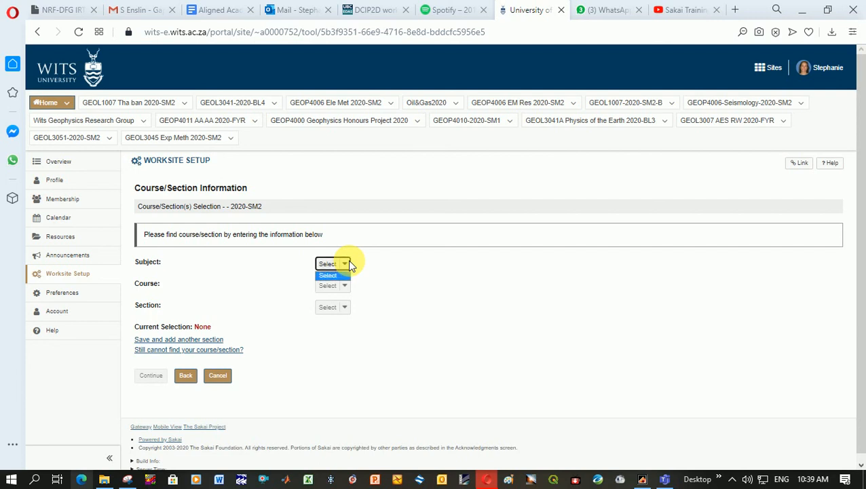
click(328, 275)
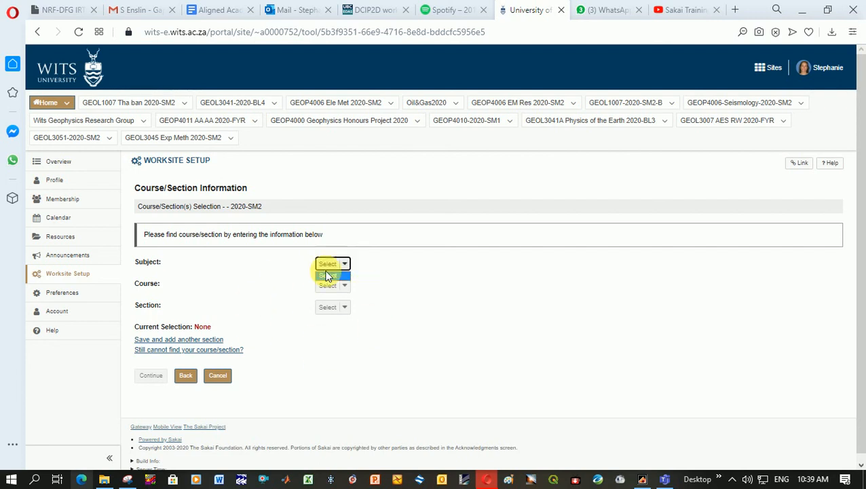
click(331, 263)
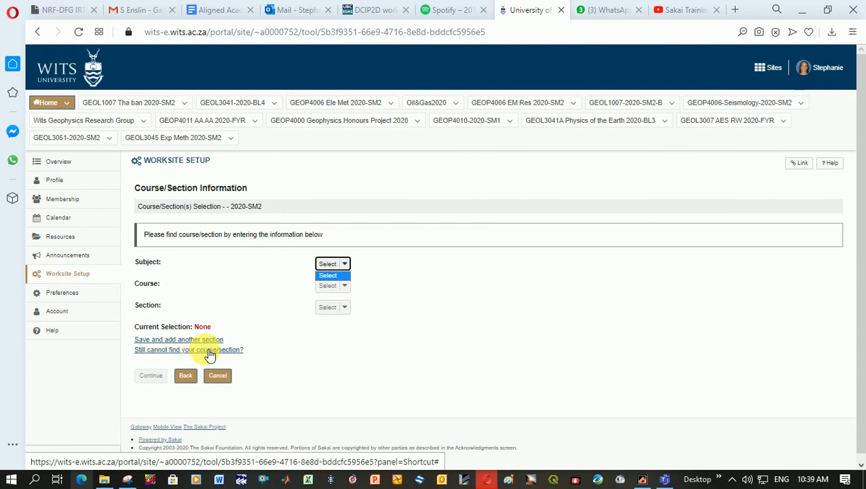
Fill the manual course/section request with subject GEOL100, course Geo and authorizer username Tes
click(189, 348)
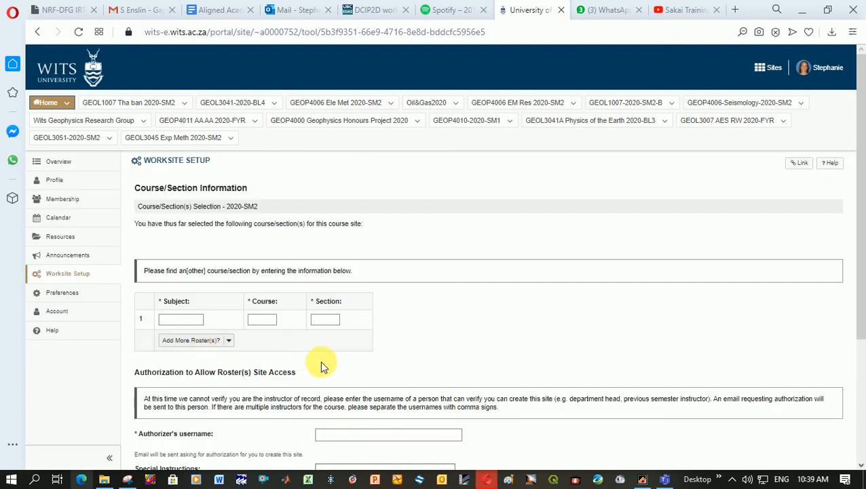
click(180, 255)
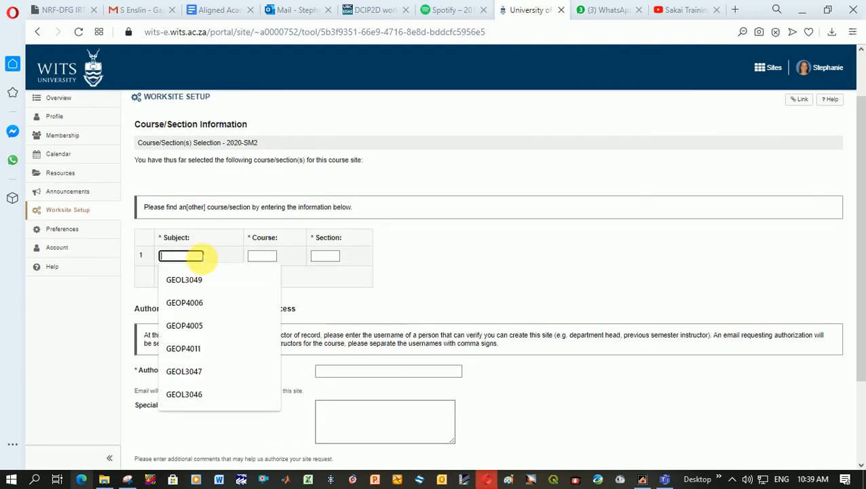
text(GEOL1000)
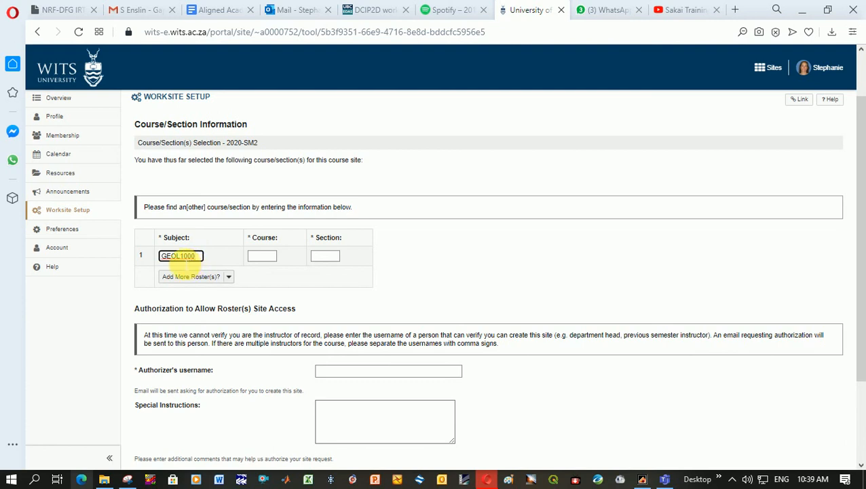
click(262, 255)
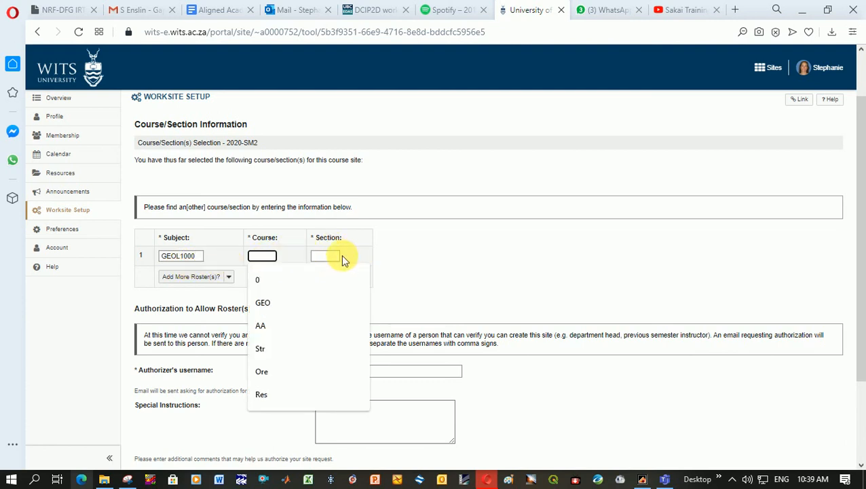
text(Geo)
click(325, 256)
text(1)
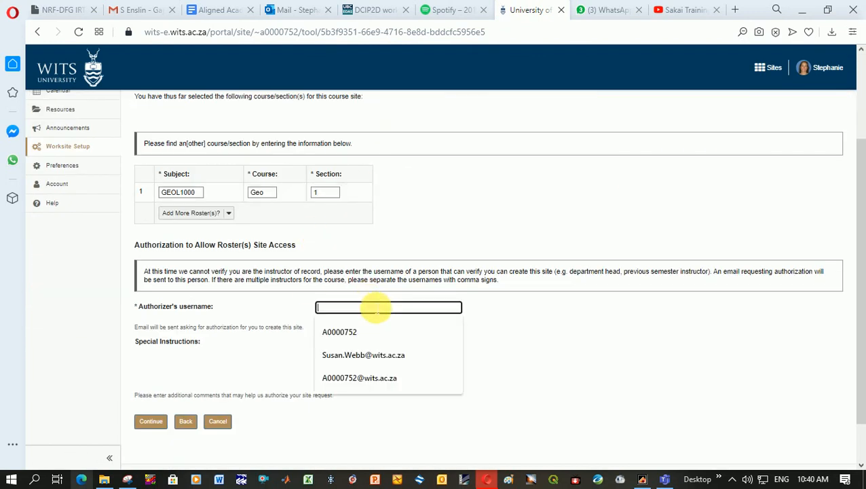
click(340, 331)
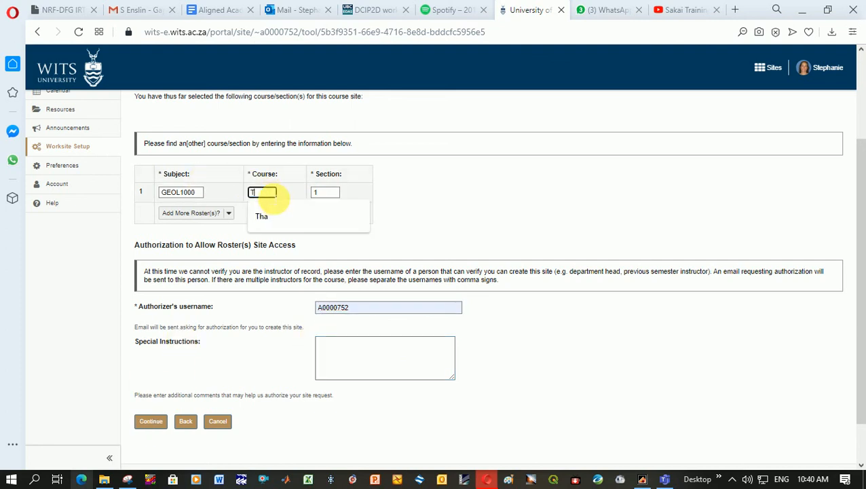
text(Tes)
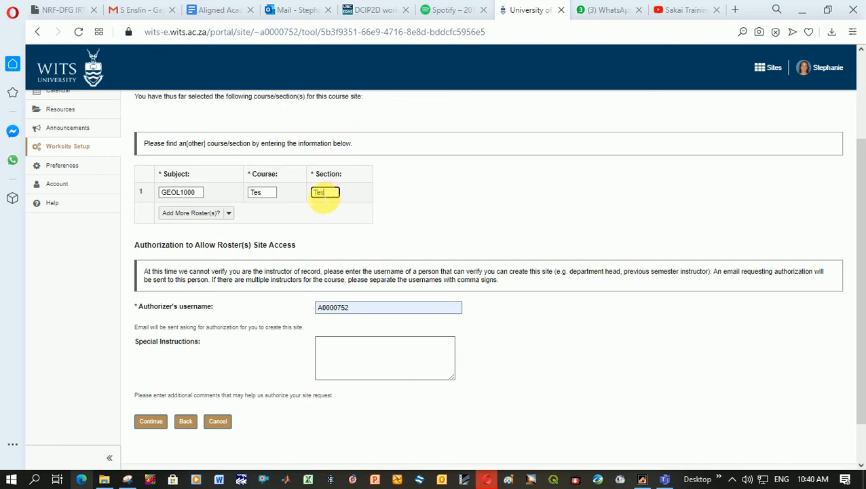
mouse_move(216, 359)
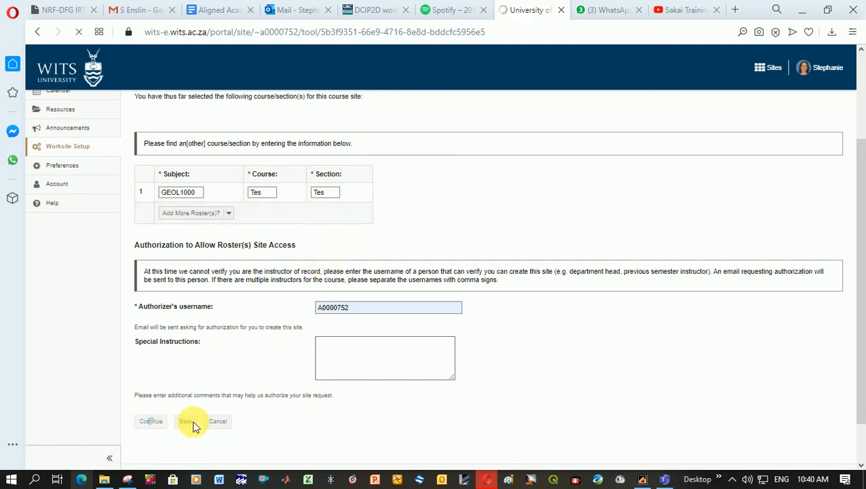
Submit the course/section request and reach the GEOL1000 Tes Tes 2020-SM2 Course Site Information page
click(151, 421)
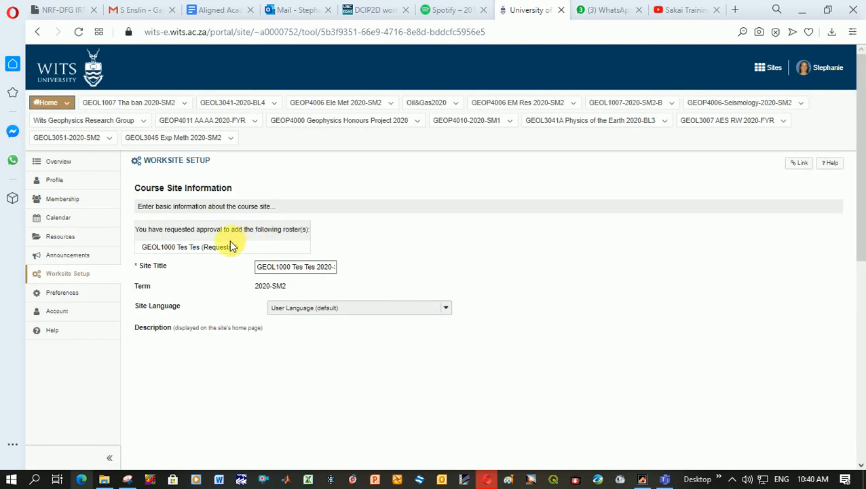
click(445, 307)
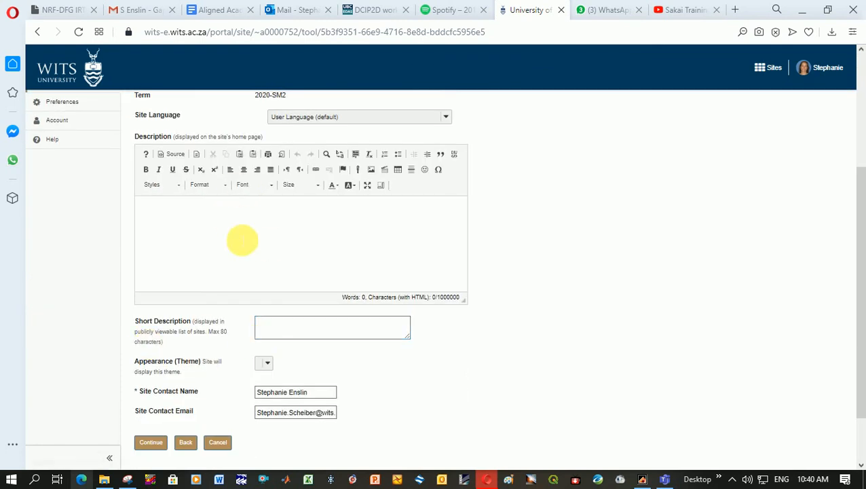
scroll(up, 3)
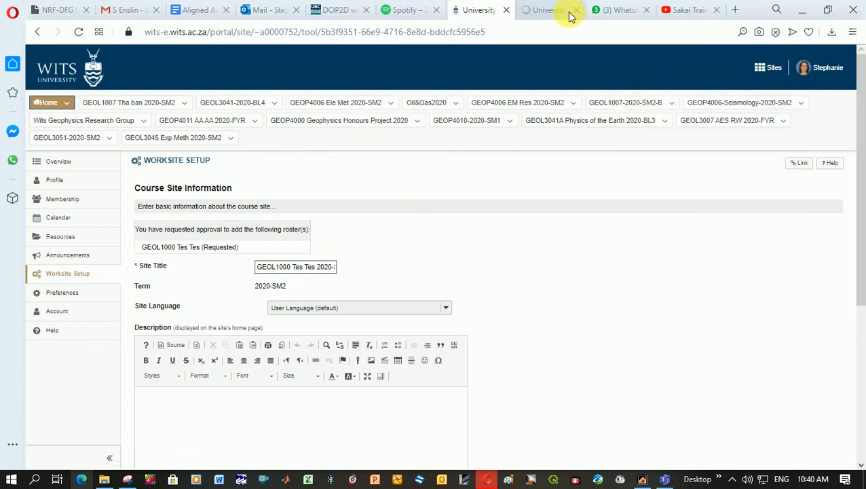
View the Overview of the GEOP4006-Seismology-2020-SM2 site via the GEOL1007 site tab
click(550, 10)
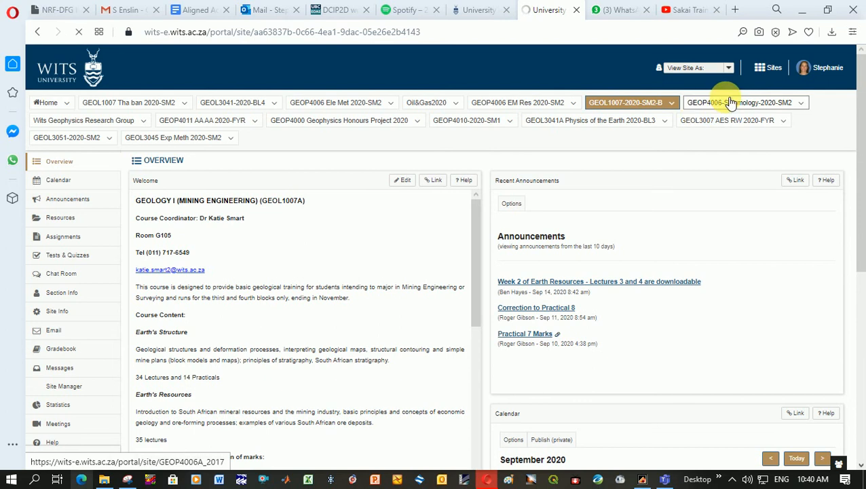
click(739, 103)
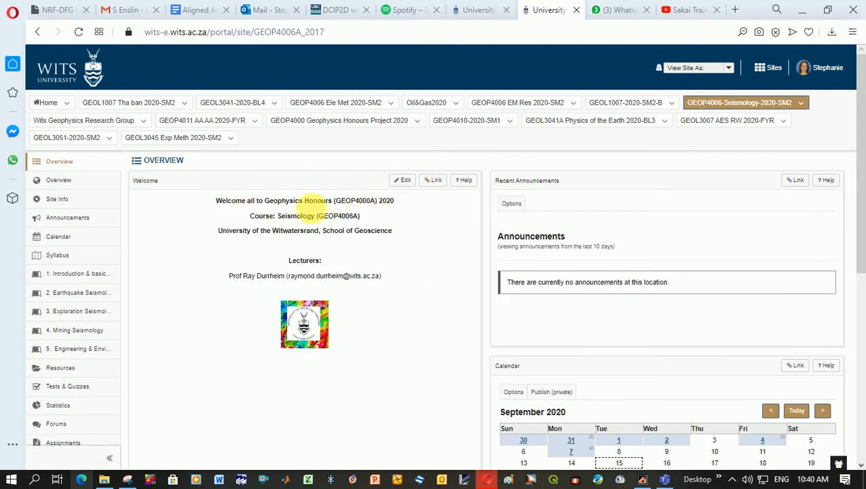
mouse_move(377, 241)
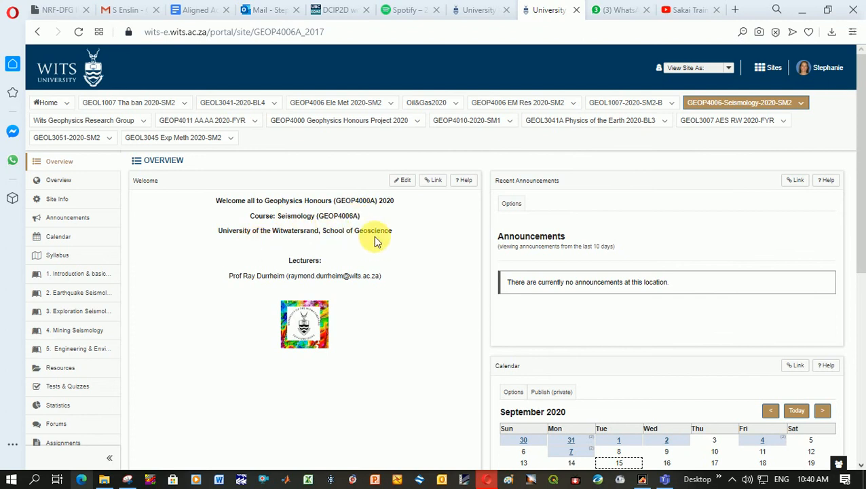
mouse_move(329, 327)
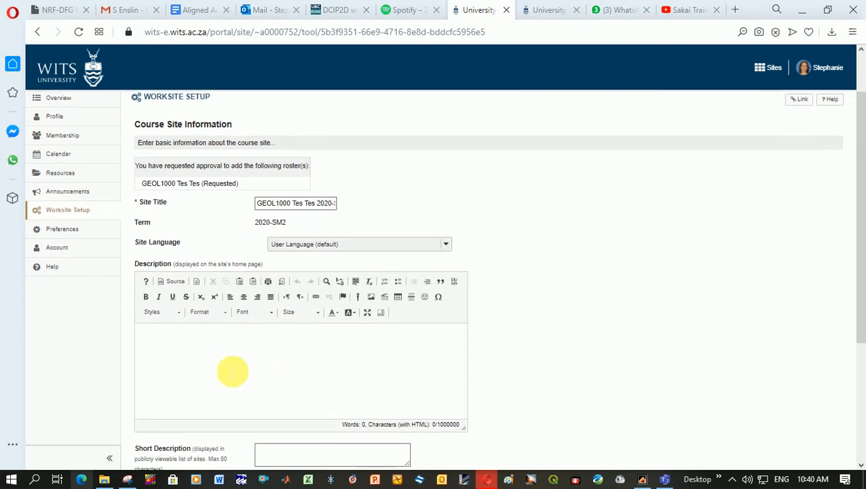
Keep the default GEOL1000 Tes Tes 2020-SM2 site information and continue to Course Site Tools
scroll(down, 3)
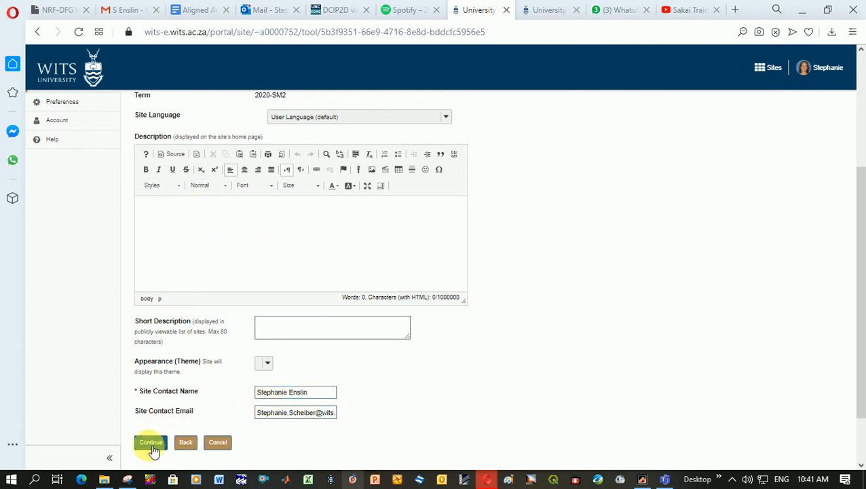
click(150, 443)
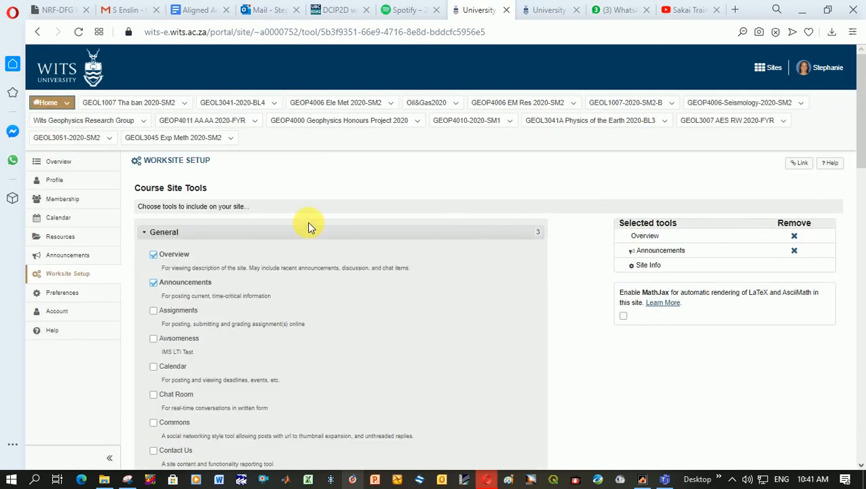
Select the Assignments, Gradebook, Meetings and Tests & Quizzes tools for the site
scroll(down, 3)
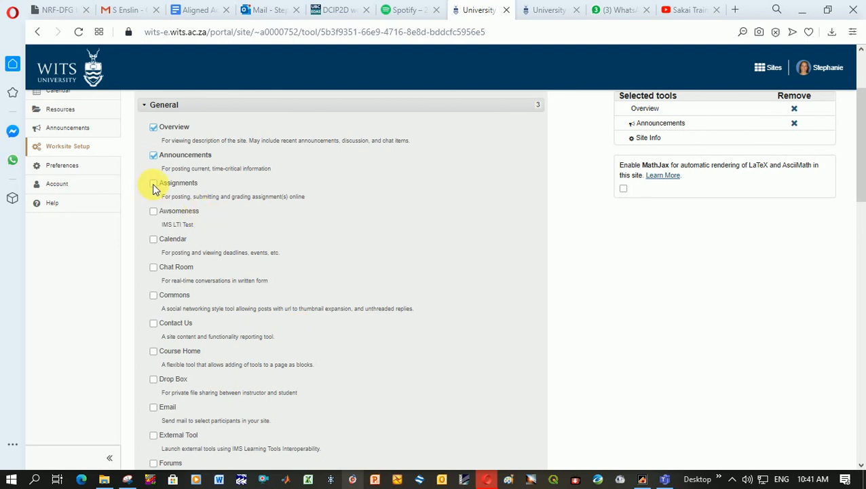
click(153, 183)
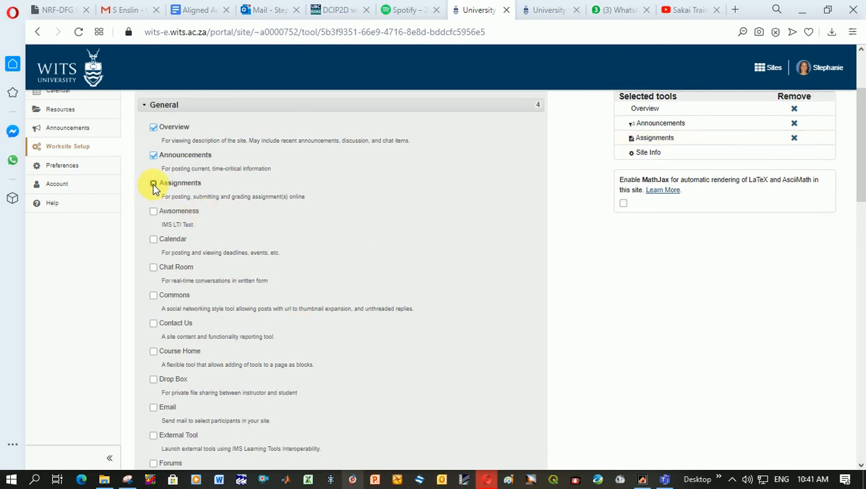
scroll(down, 3)
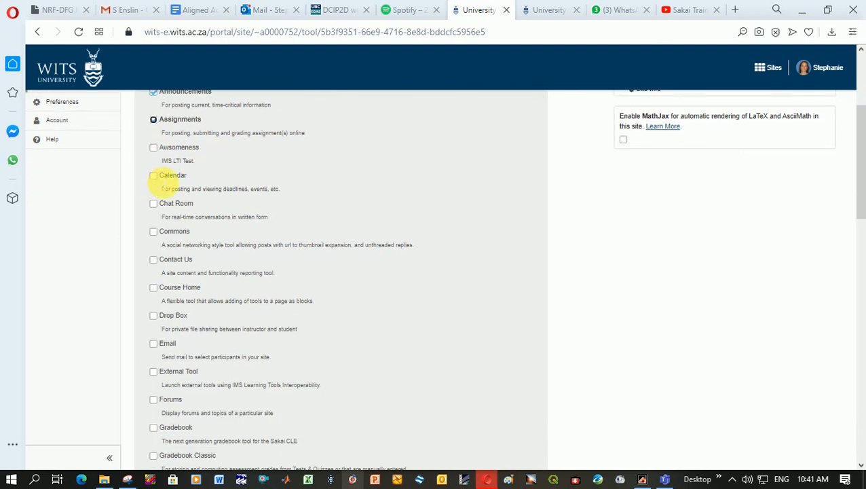
scroll(down, 3)
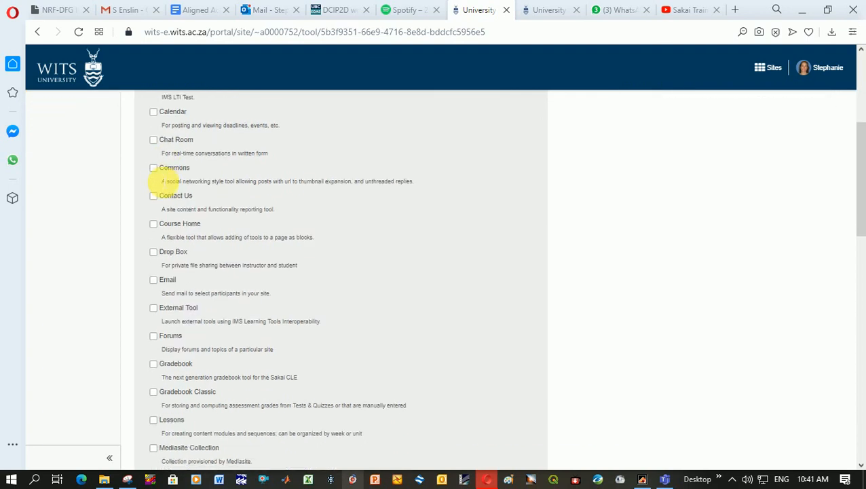
scroll(down, 3)
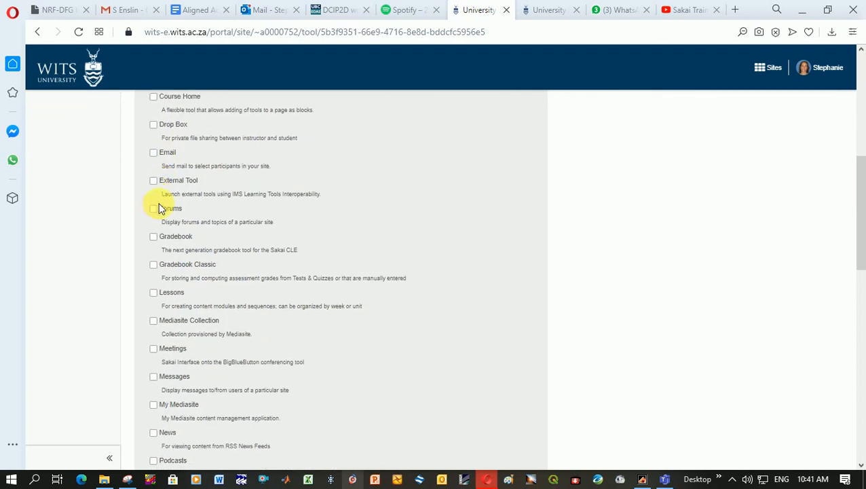
mouse_move(152, 237)
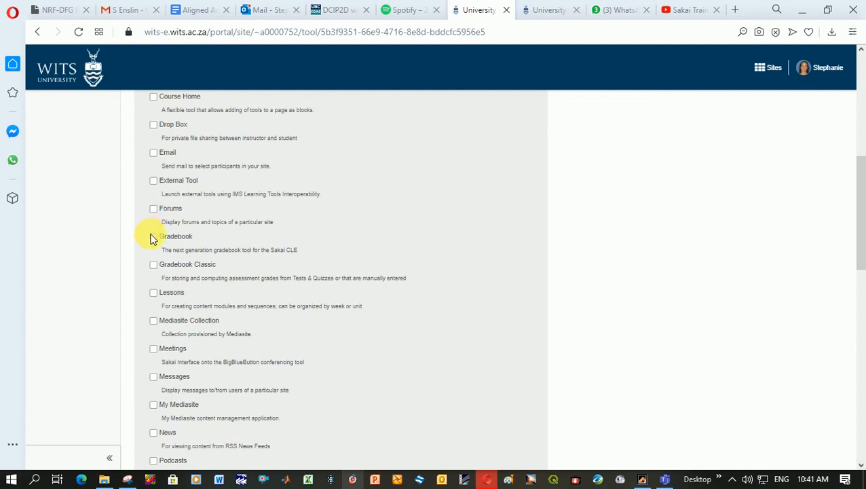
click(153, 236)
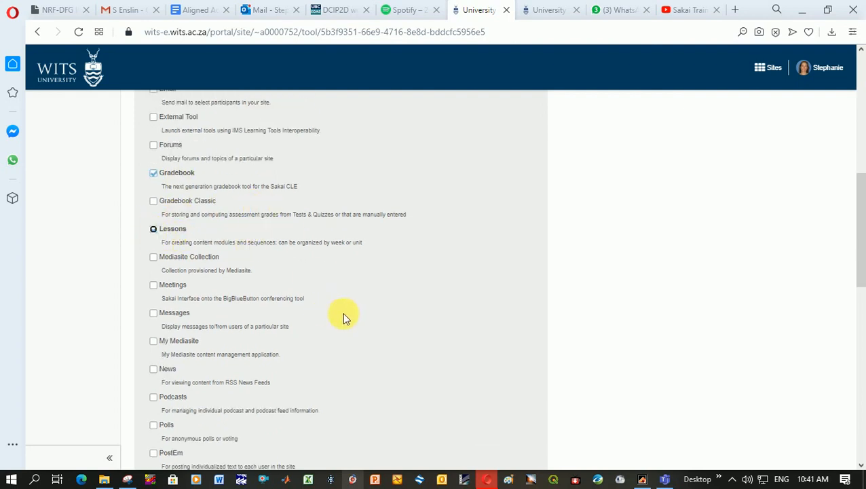
scroll(down, 3)
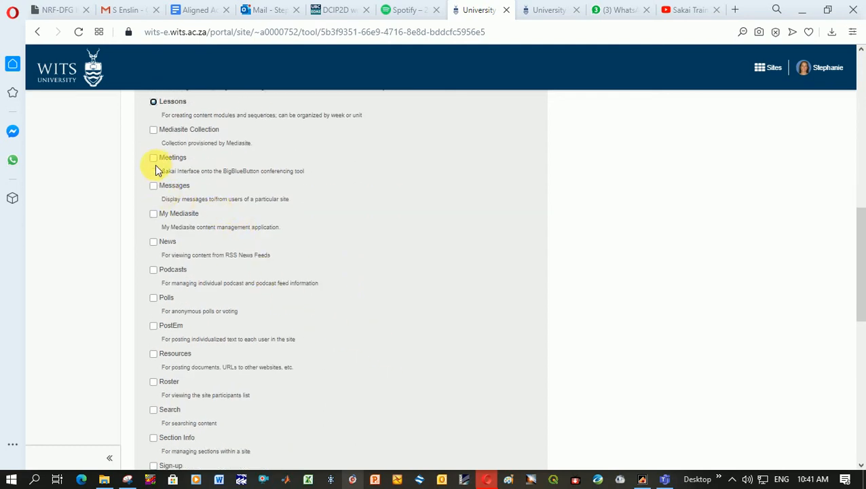
click(153, 100)
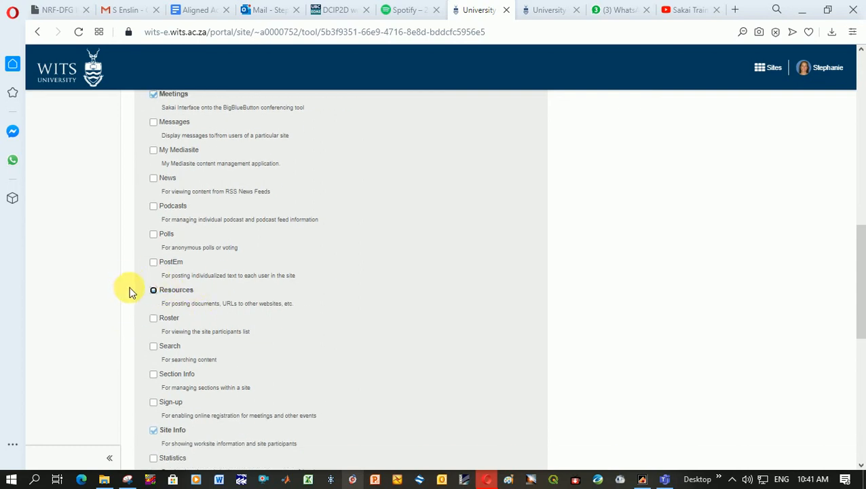
scroll(down, 3)
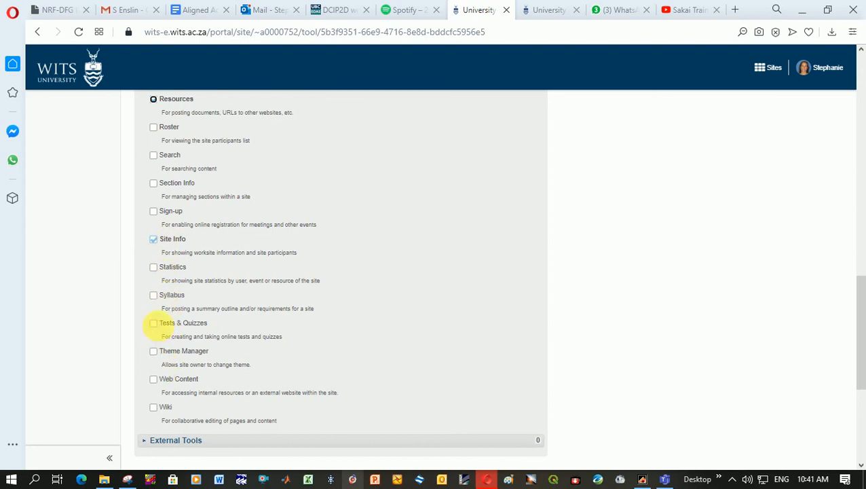
click(153, 323)
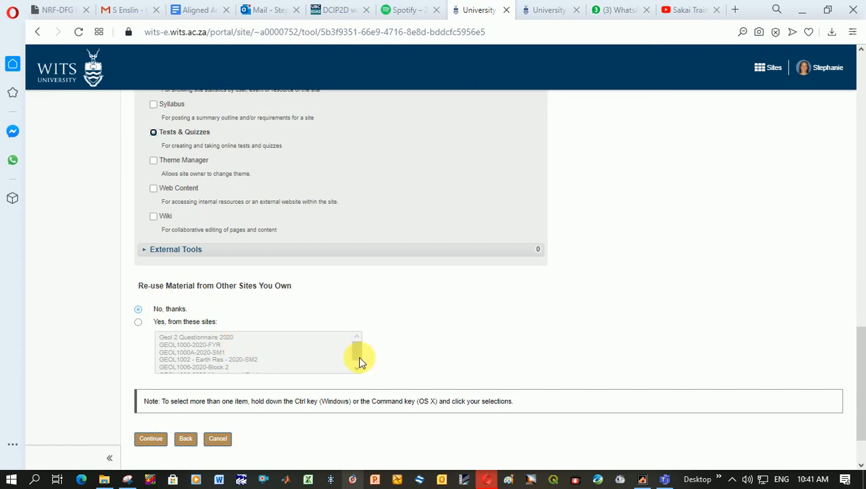
Confirm the tools with 'No, thanks' for re-use and keep the default Lessons title
scroll(down, 3)
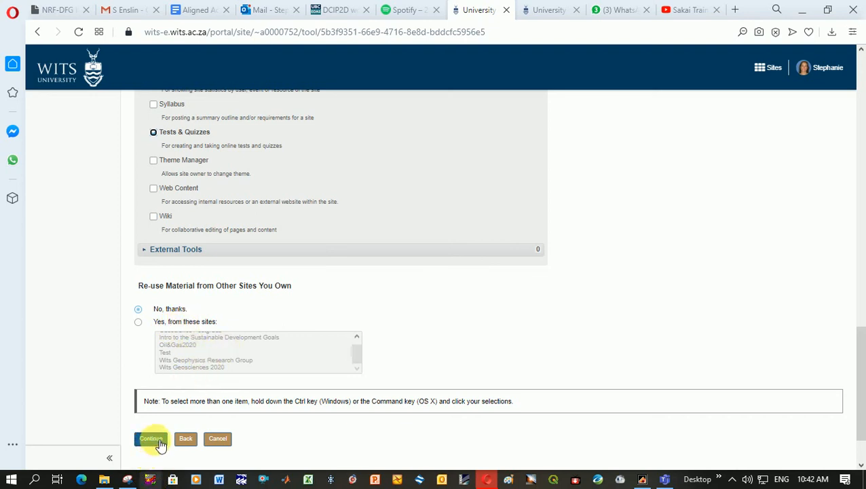
click(151, 437)
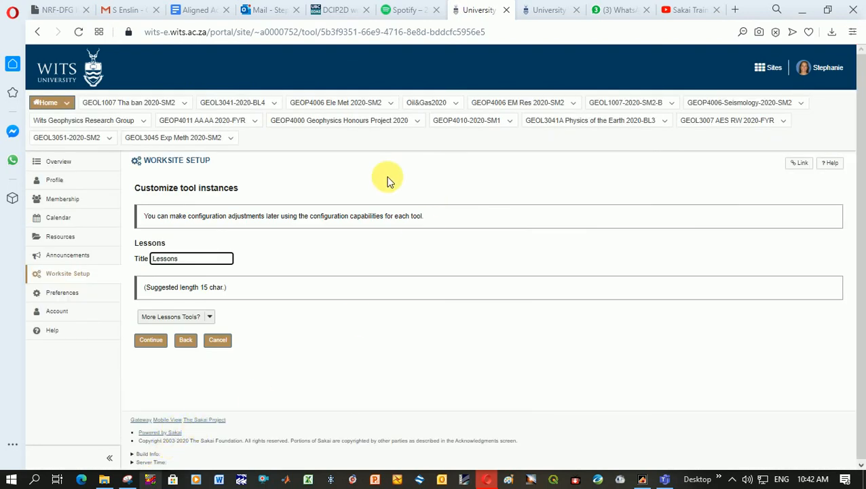
mouse_move(170, 286)
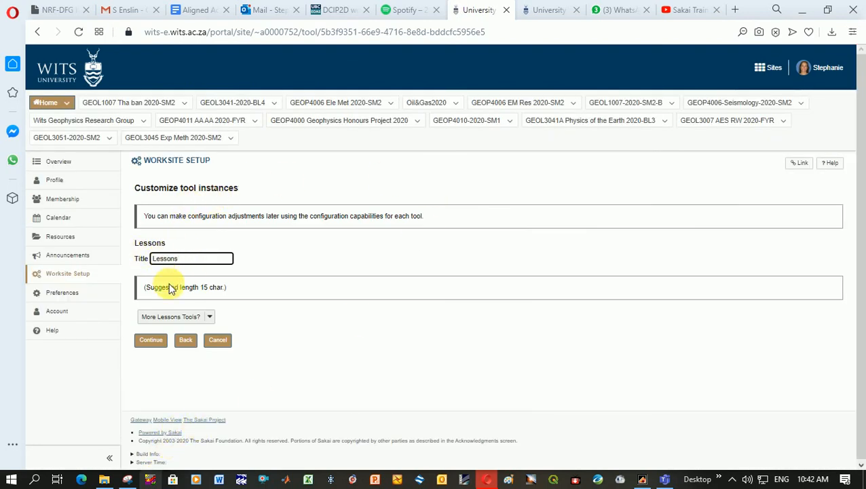
click(151, 339)
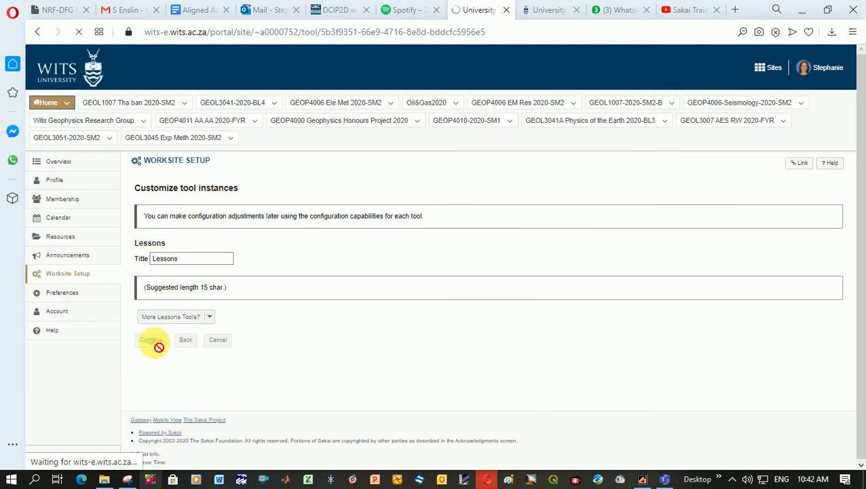
Set the site to Publish site, limited to official course members or manually added people
click(151, 339)
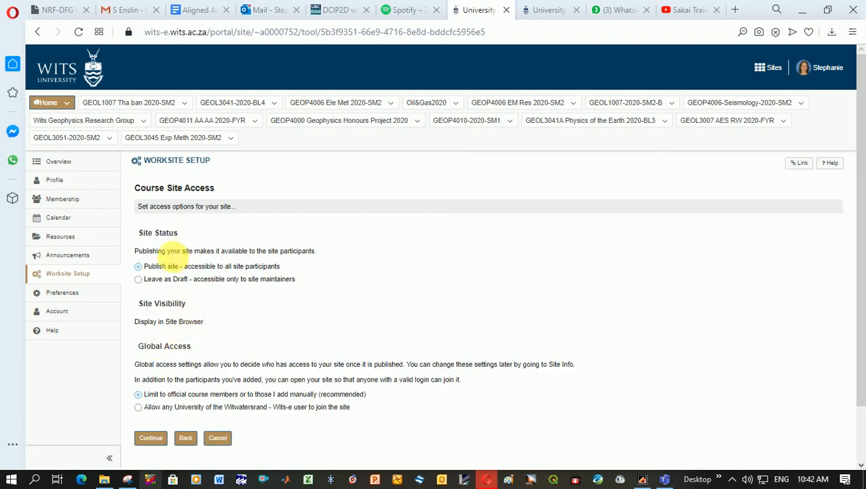
mouse_move(168, 284)
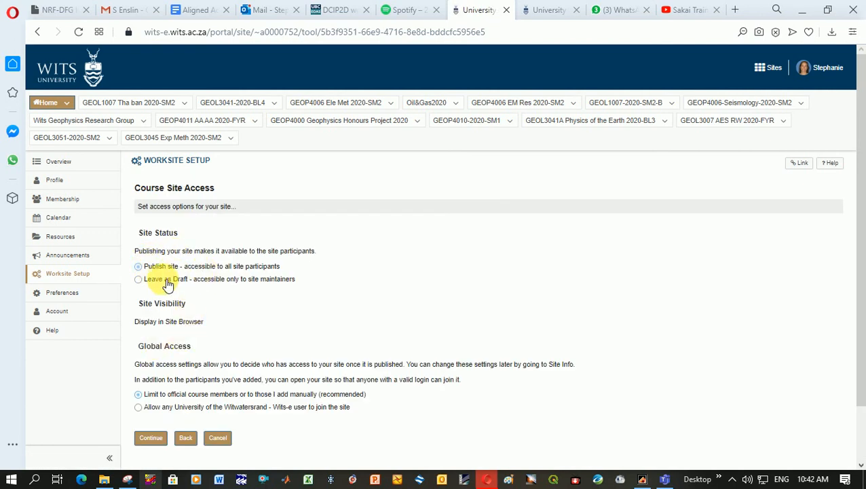
click(139, 280)
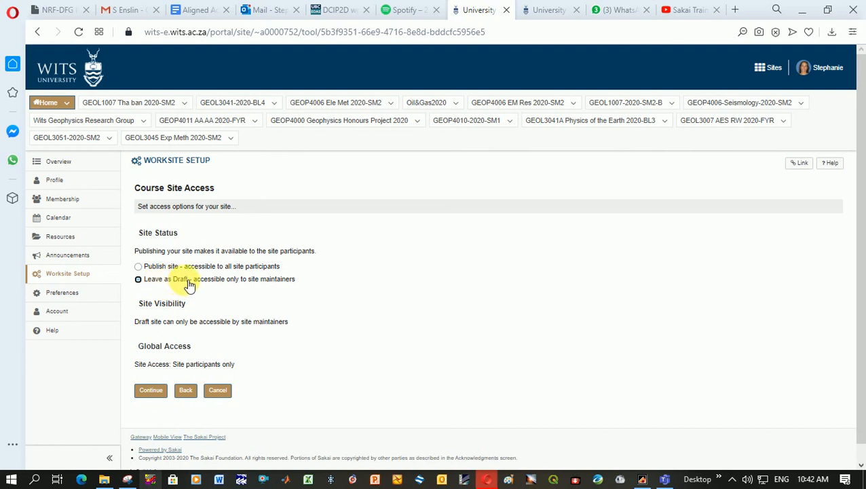
mouse_move(165, 274)
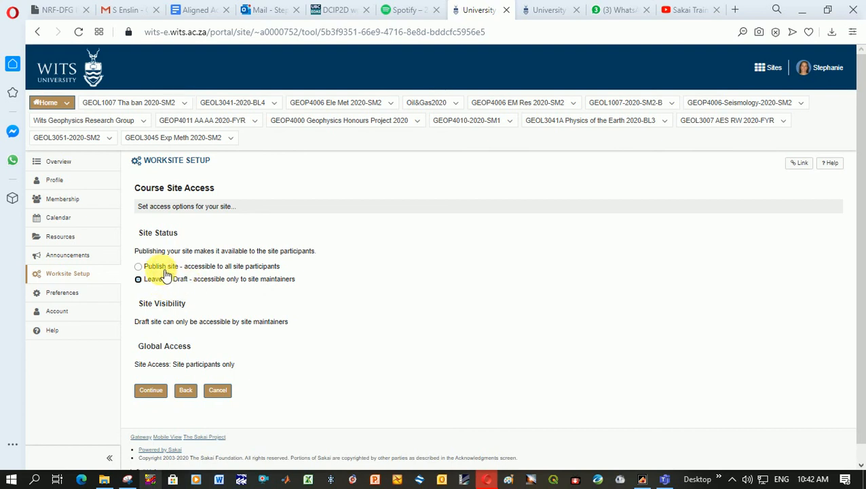
click(138, 266)
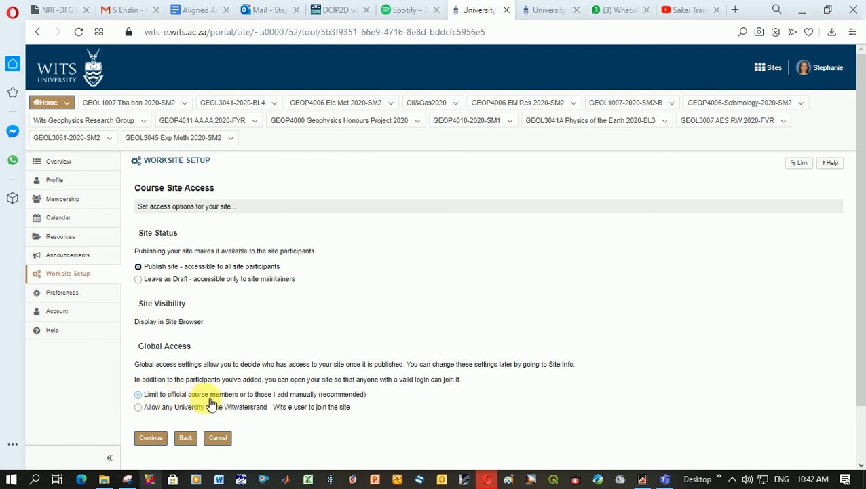
mouse_move(311, 418)
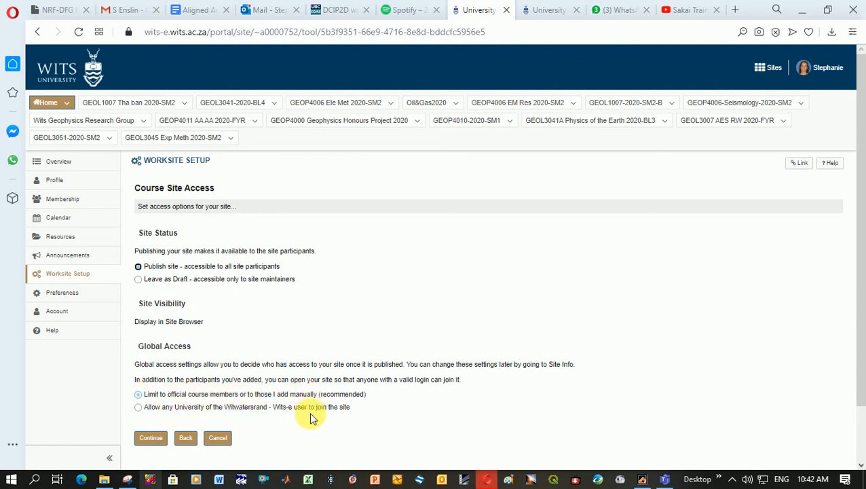
mouse_move(353, 401)
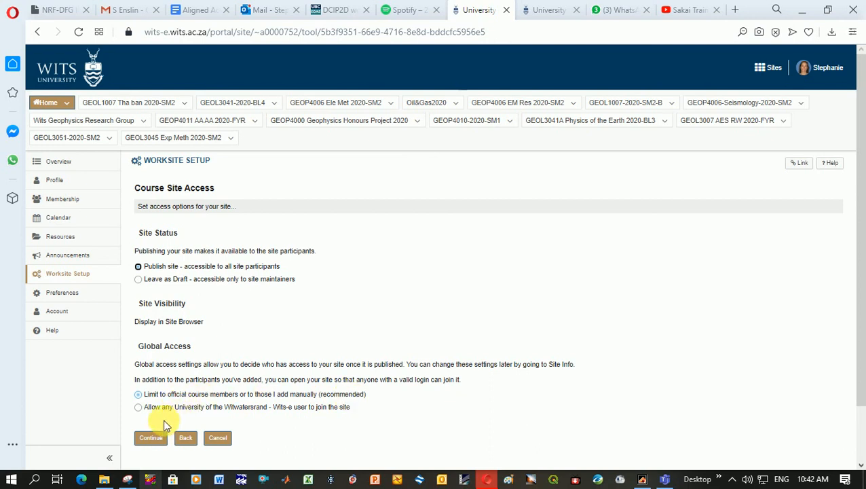
Review the setup and request the GEOL1000 Tes Tes 2020-SM2 course site
click(151, 437)
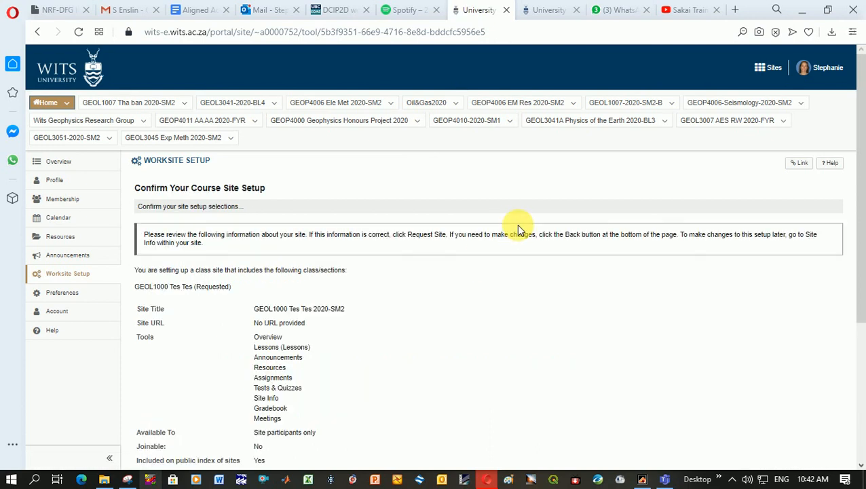
scroll(down, 3)
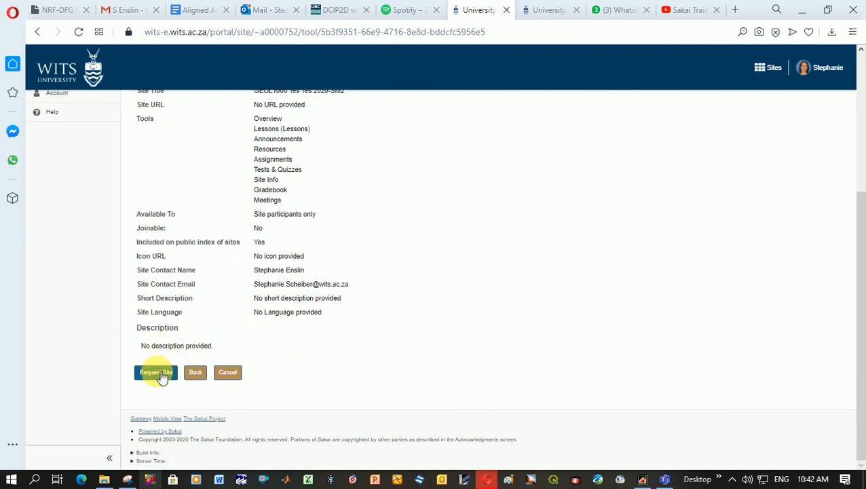
click(154, 372)
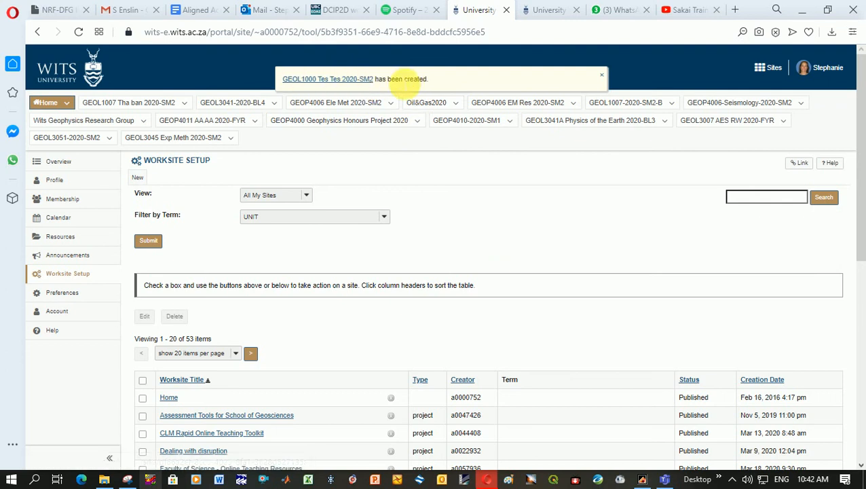
Reach the empty Add Participants form of the GEOL1000 Tes Tes 2020-SM2 site via Site Info
click(327, 79)
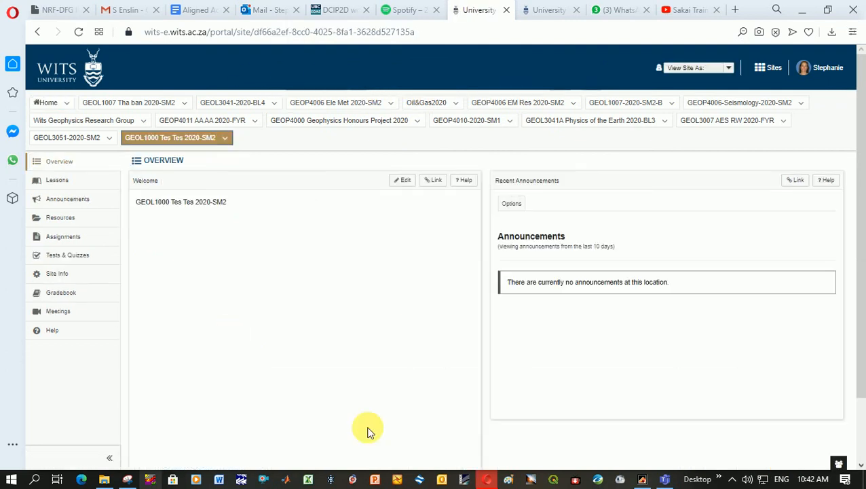
mouse_move(301, 319)
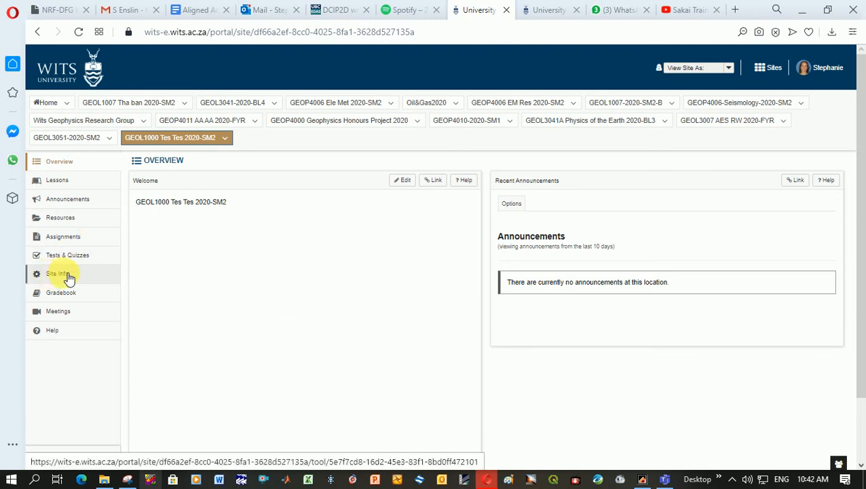
click(57, 274)
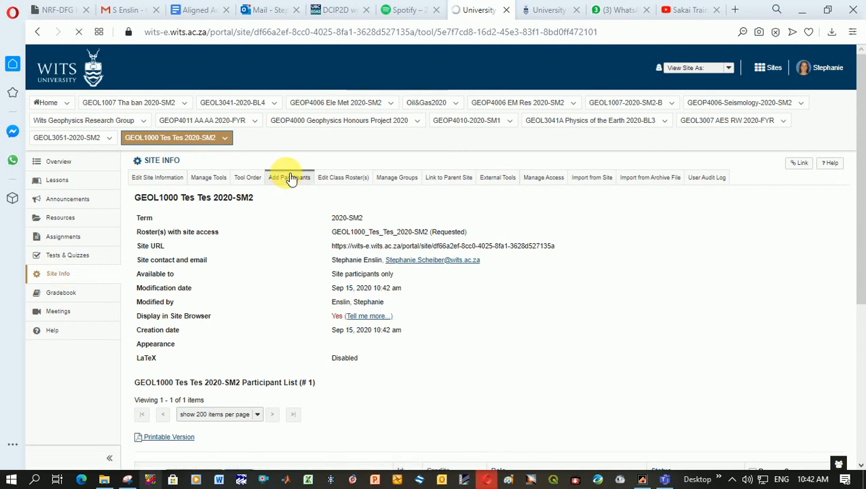
click(290, 177)
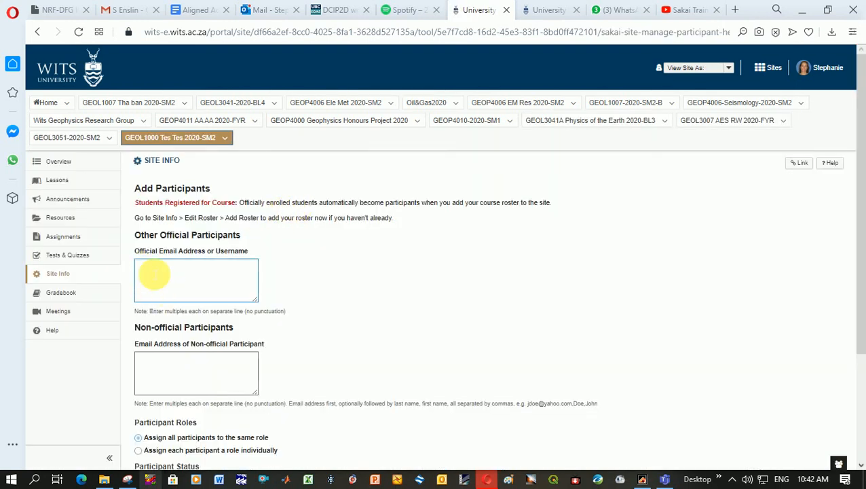
scroll(down, 3)
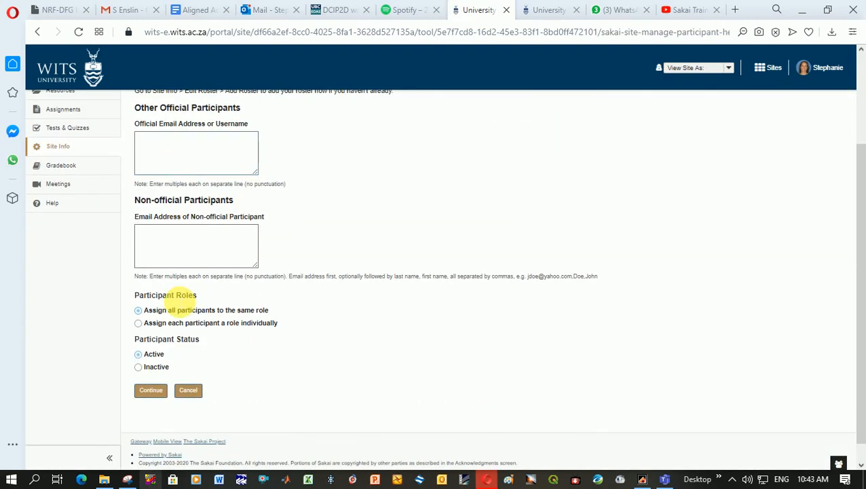
click(196, 152)
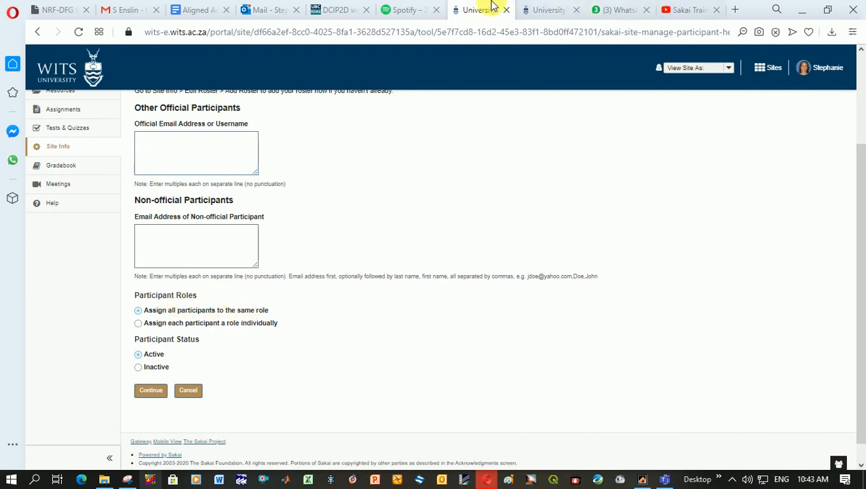
Address a new Outlook message to the student matching 'thias' to reveal their student address
click(270, 9)
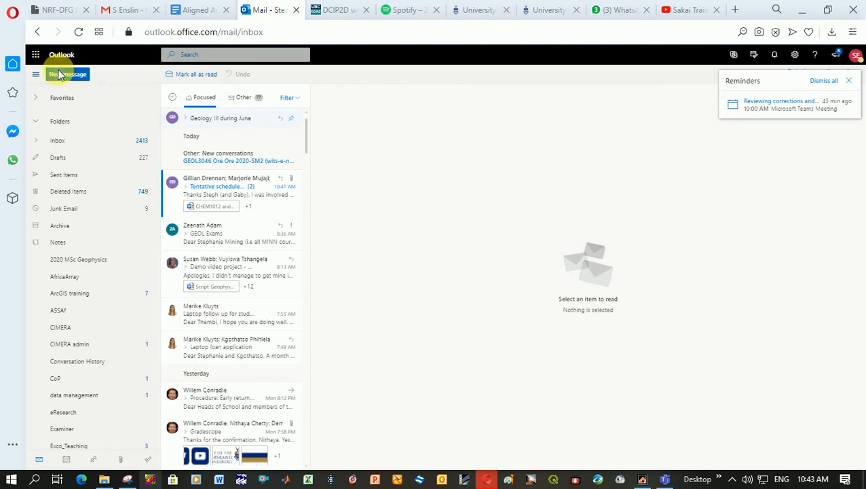
click(68, 73)
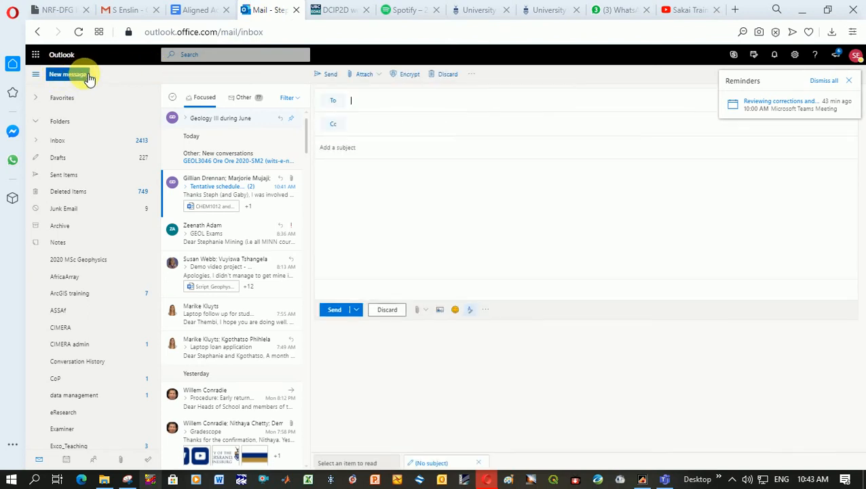
text(thiashen)
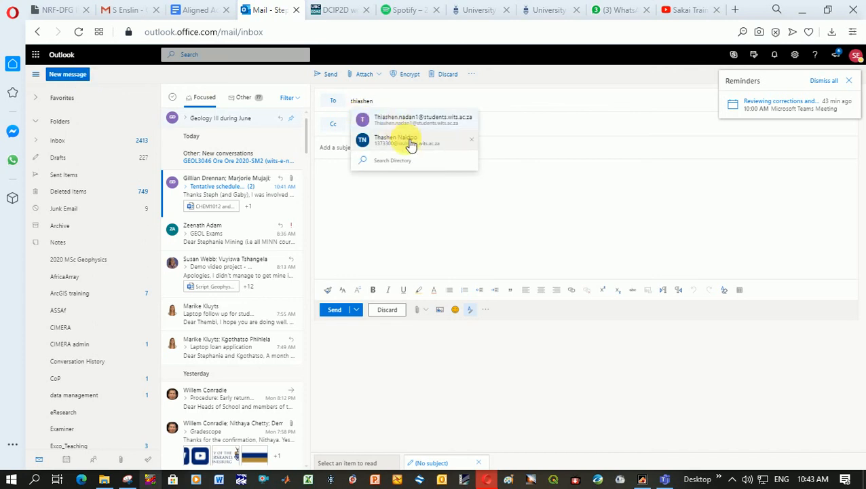
click(401, 140)
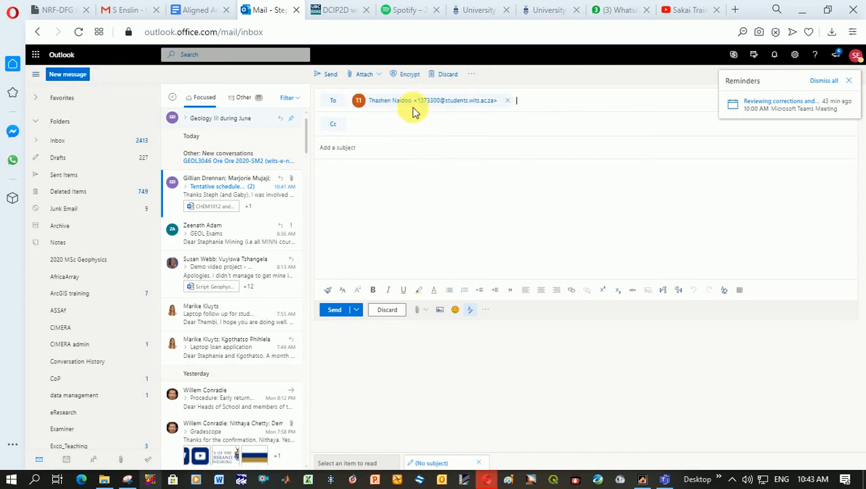
mouse_move(465, 114)
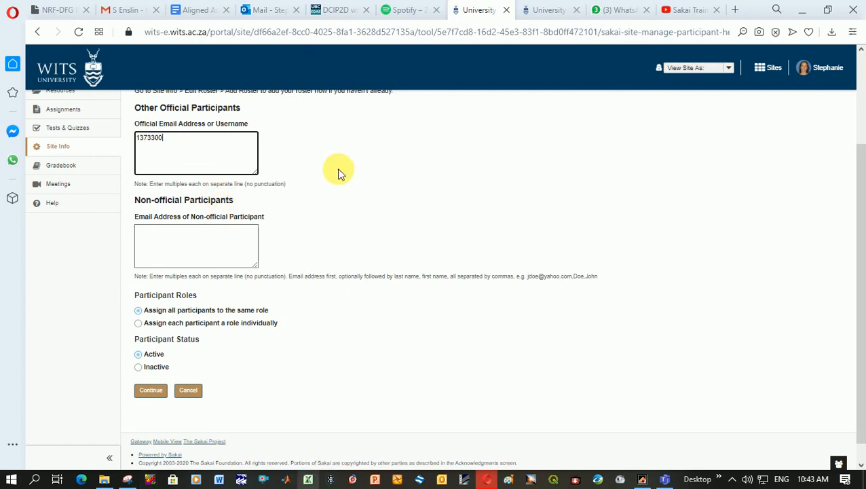
mouse_move(310, 405)
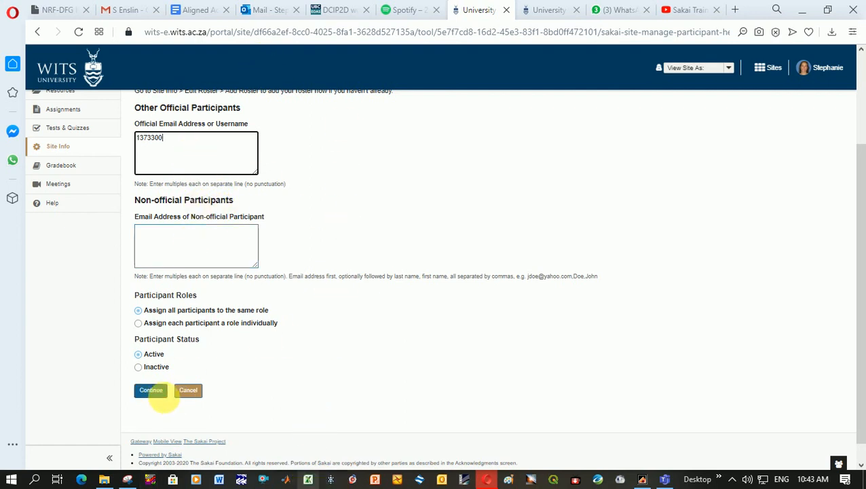
Submit the student's number as an official participant username and continue to role selection
click(150, 389)
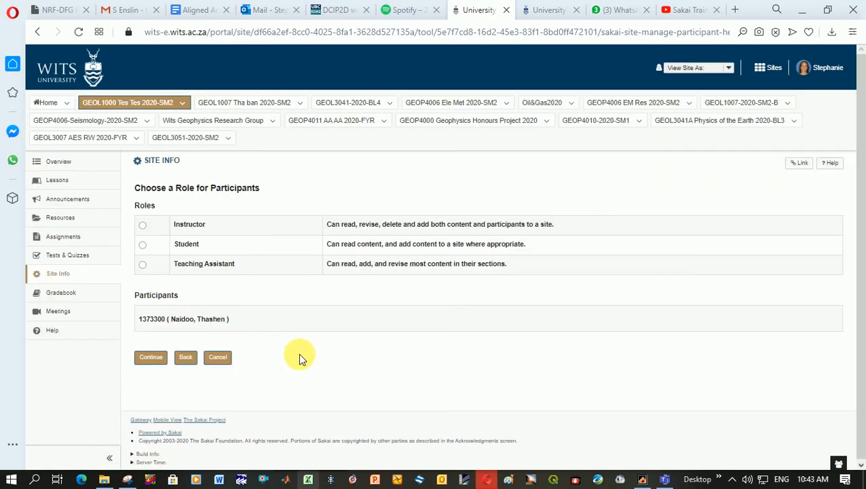
Assign the Student role, choose Don't Send for the notification email, and reach the confirmation page
click(143, 245)
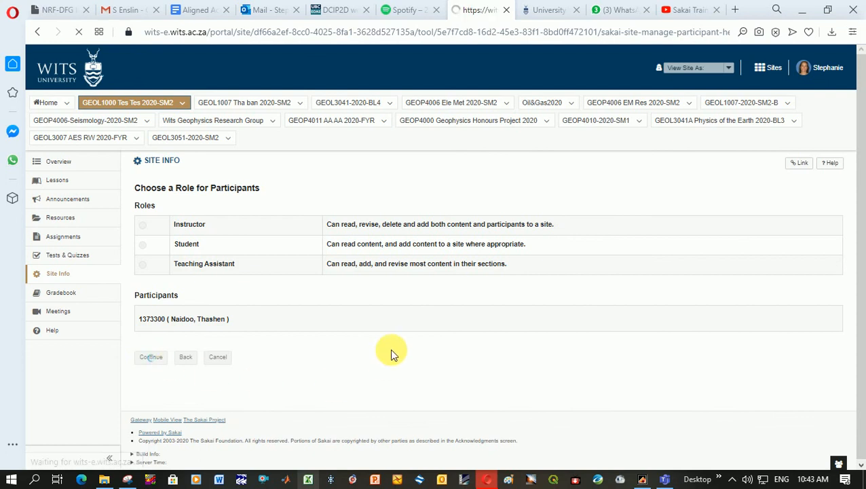
click(151, 356)
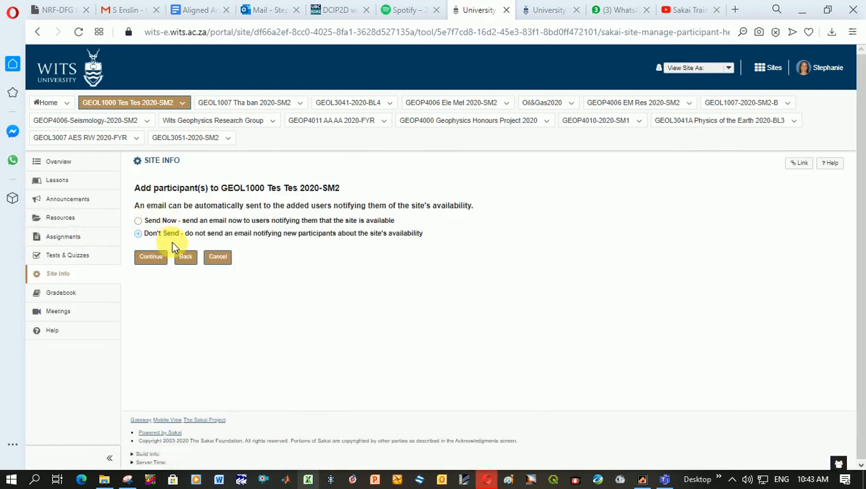
click(151, 256)
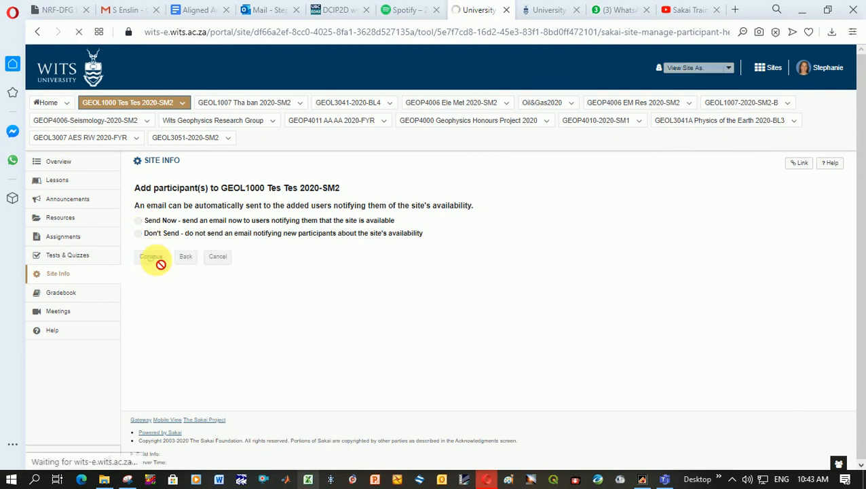
click(152, 255)
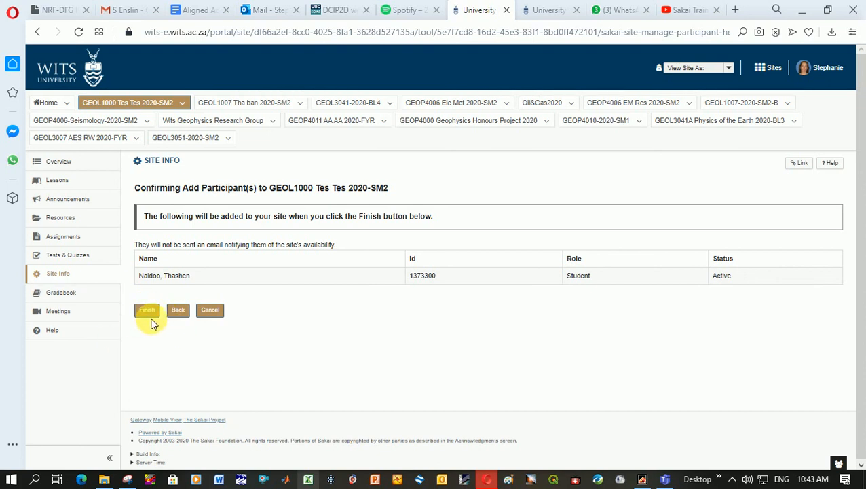
Finish adding the student so the GEOL1000 participant list shows two members
click(147, 310)
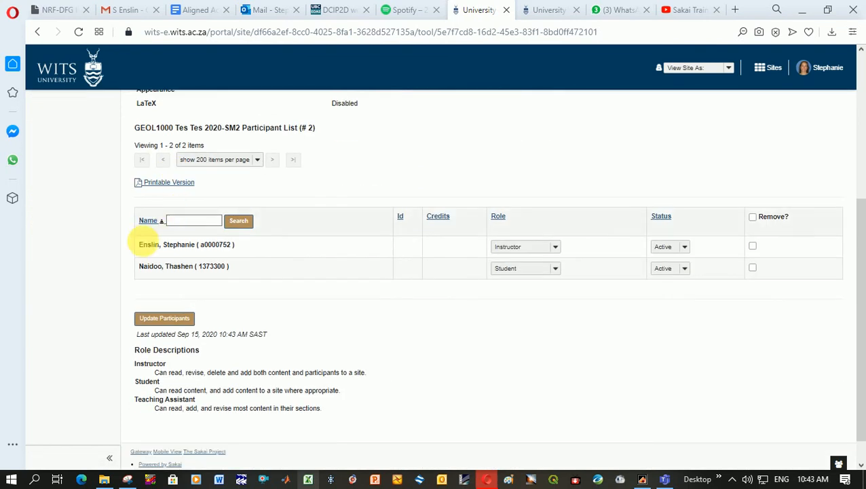
mouse_move(163, 280)
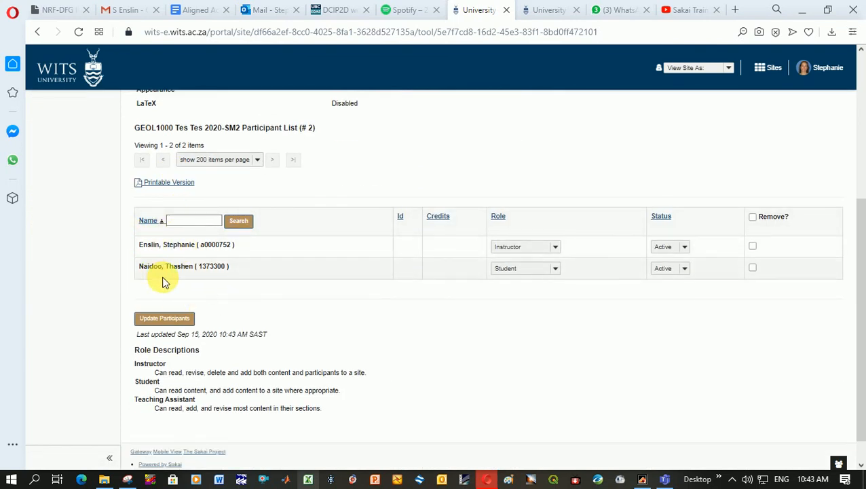
mouse_move(169, 285)
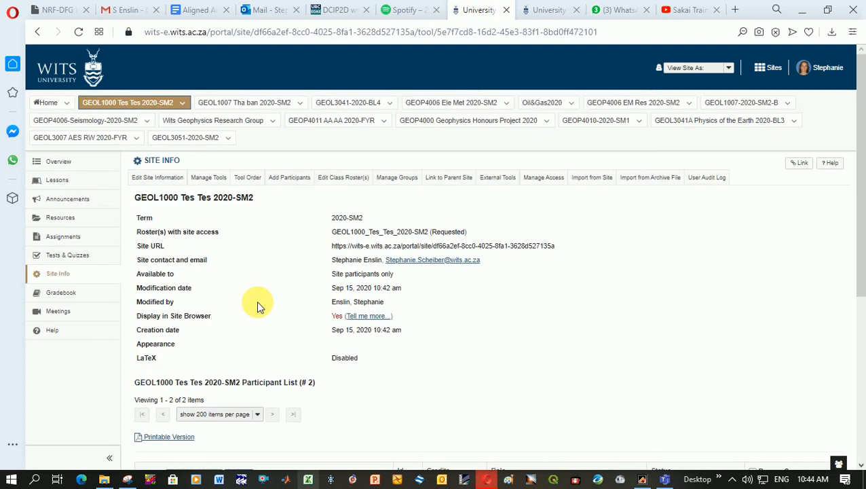
mouse_move(396, 204)
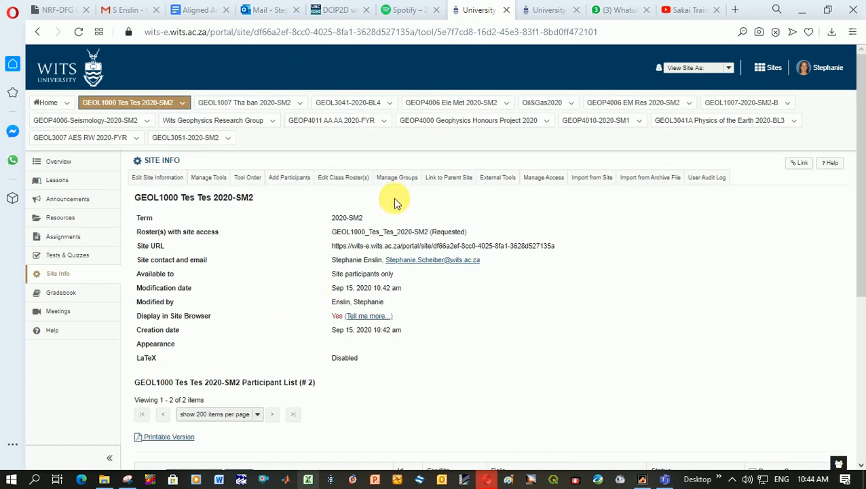